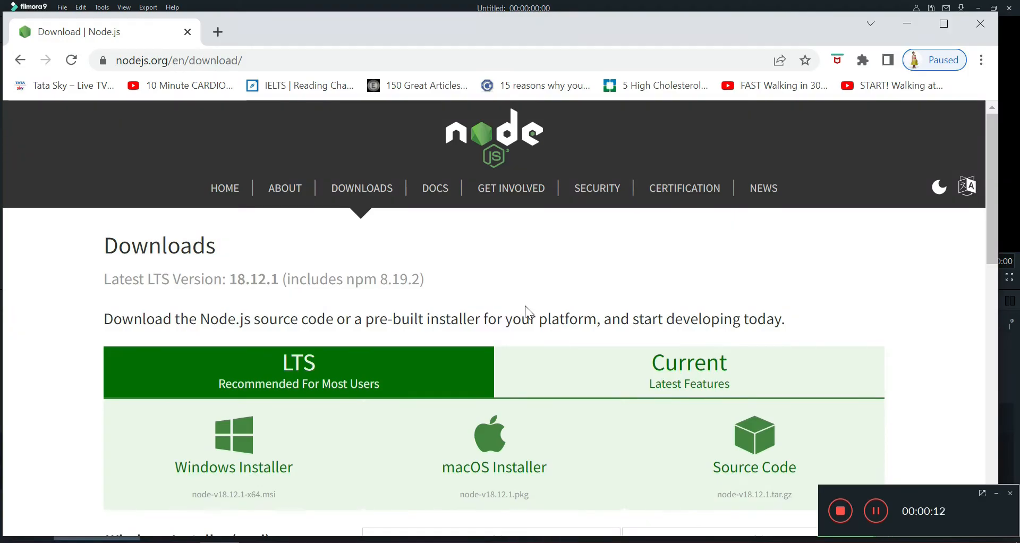
# Run the node-v18.12.1-x64 installer from Downloads and finish the Node.js setup wizard.
pyautogui.scroll(-3)
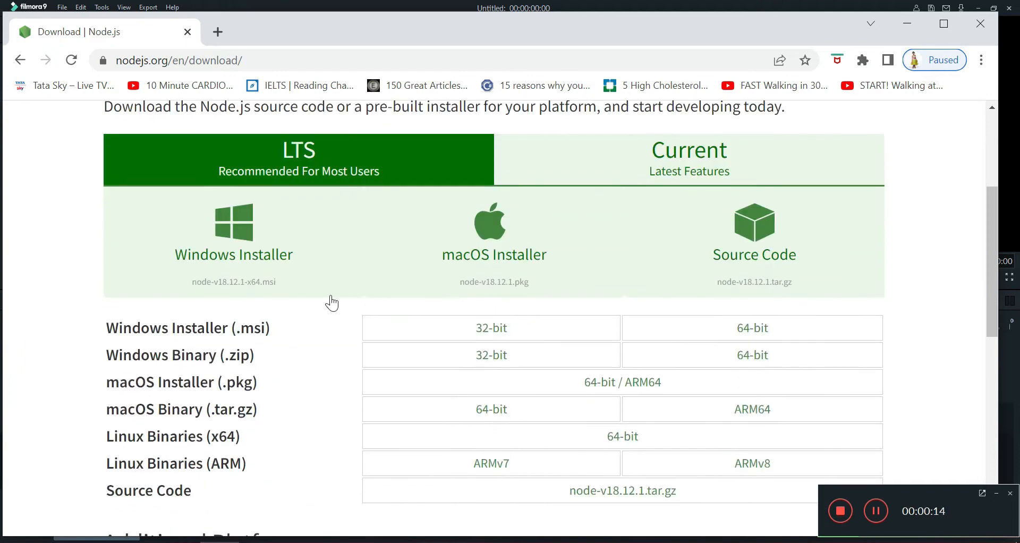
pyautogui.moveTo(320, 378)
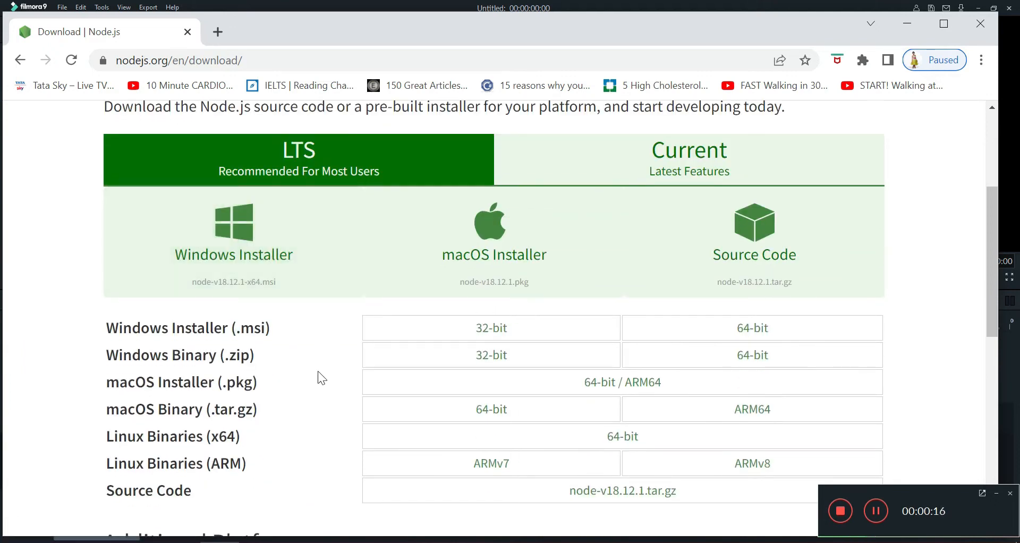
pyautogui.moveTo(752, 354)
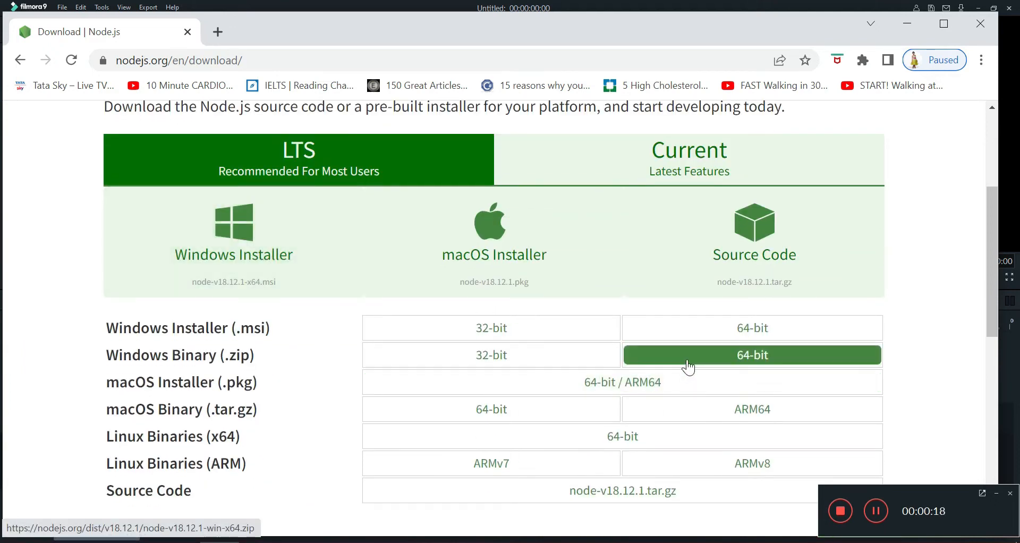
pyautogui.moveTo(752, 327)
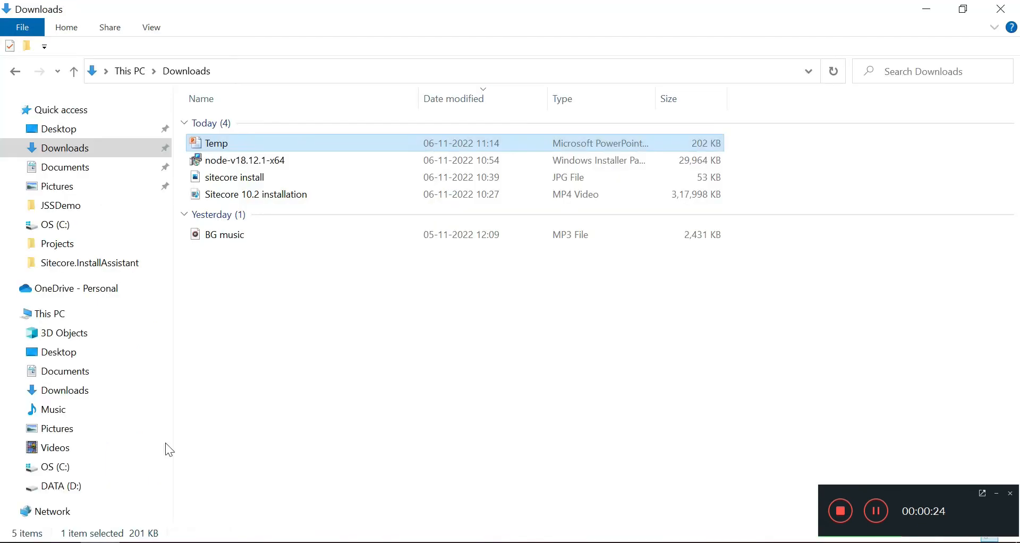
pyautogui.click(247, 160)
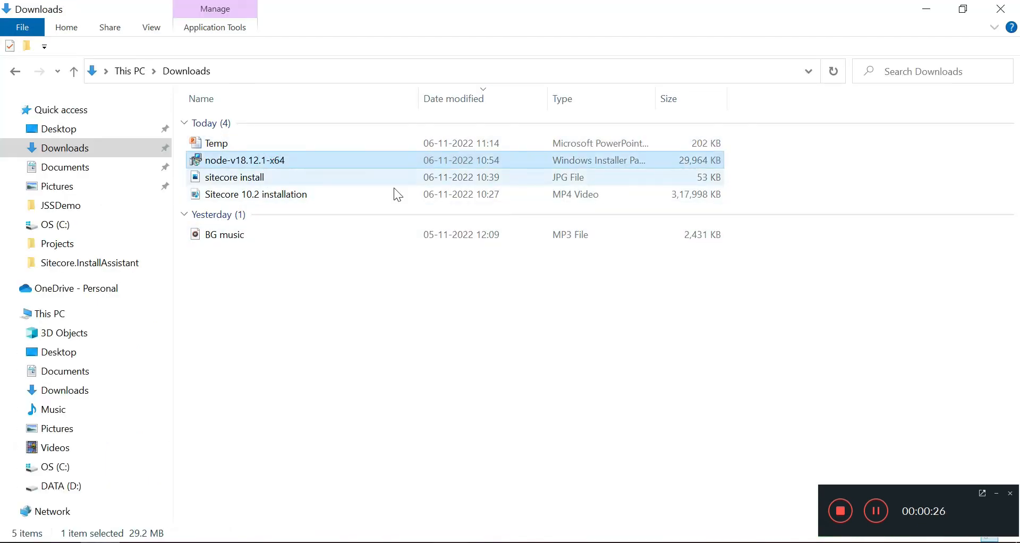
pyautogui.doubleClick(247, 160)
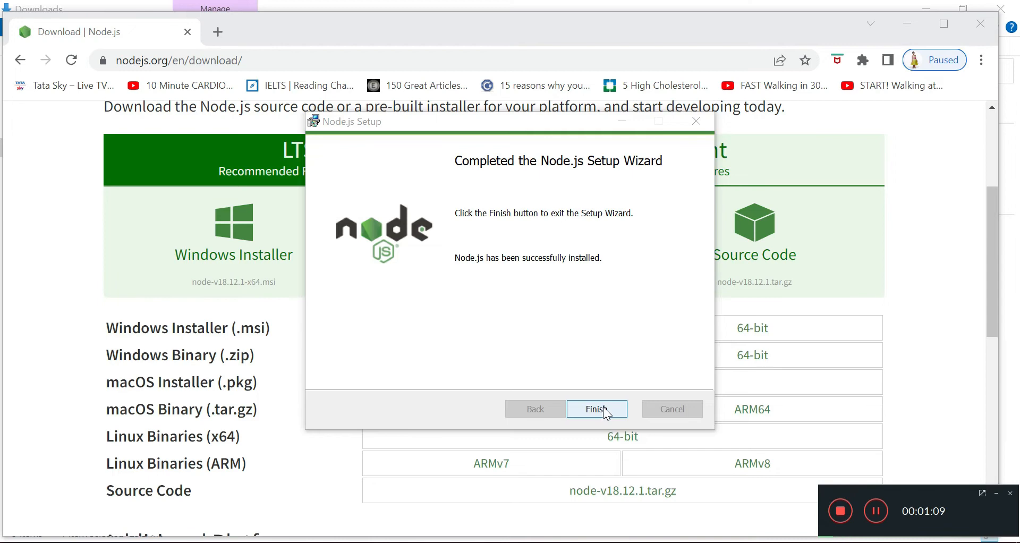
pyautogui.click(595, 409)
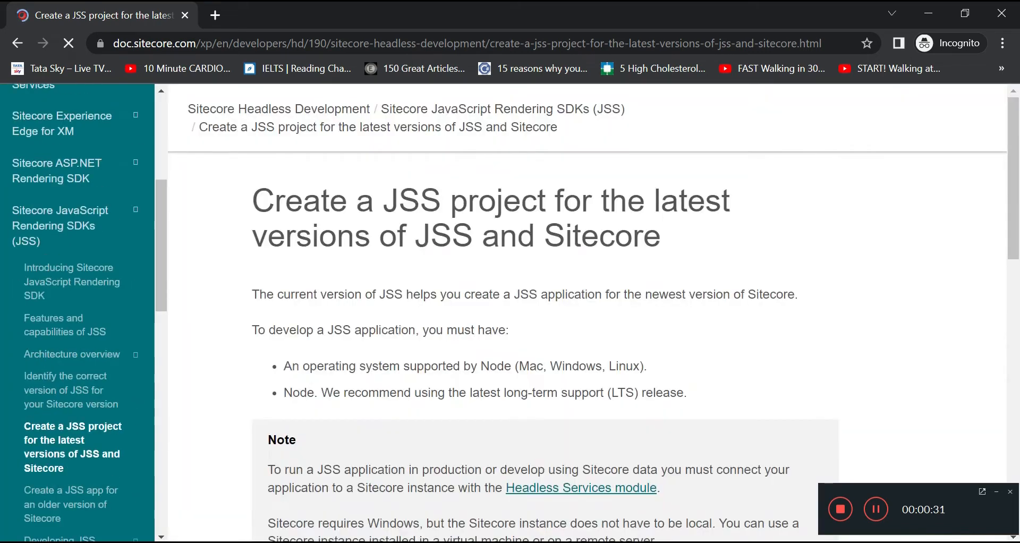
pyautogui.scroll(-3)
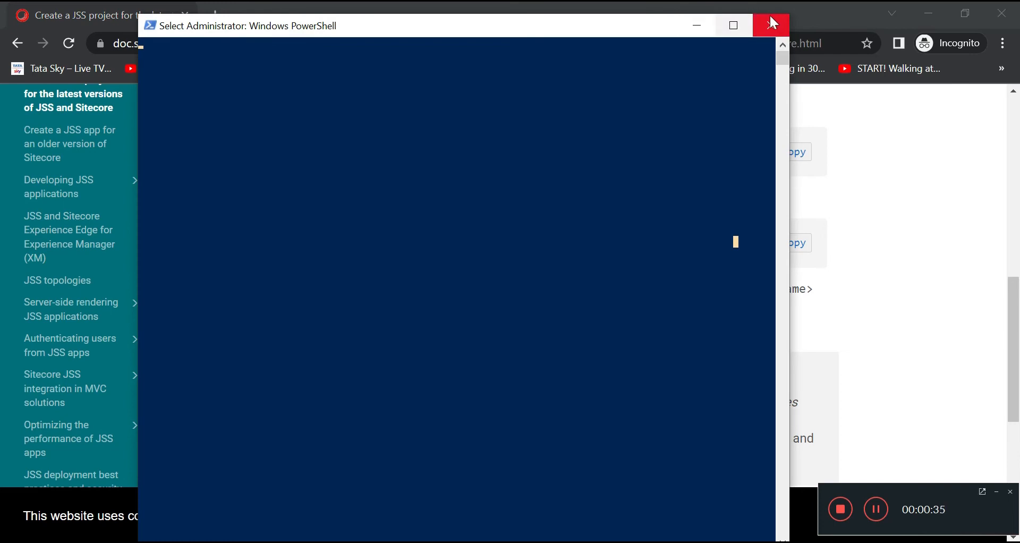
# Start the JSS app initialiser with npm init sitecore-jss from C:\projects\jssproject.
pyautogui.click(771, 26)
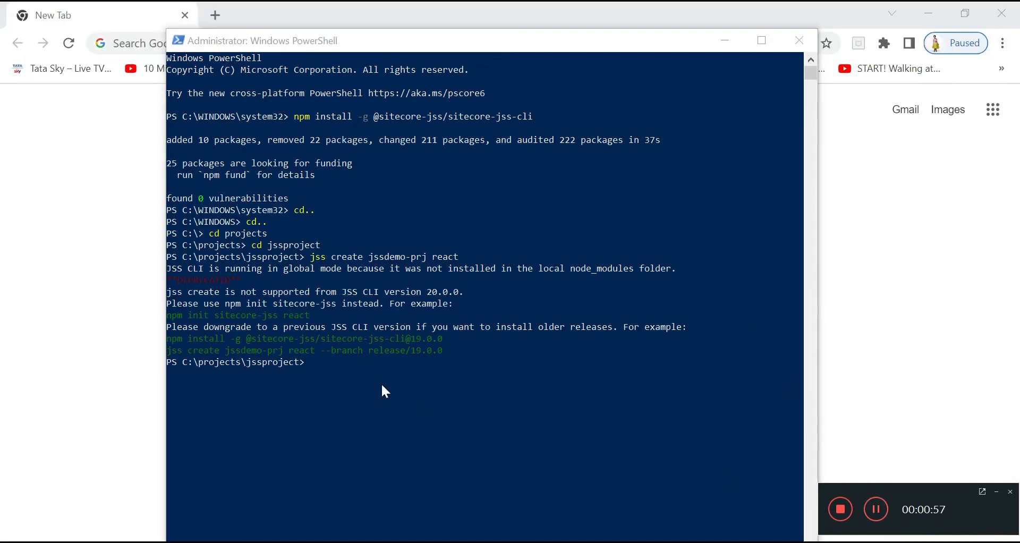
pyautogui.moveTo(346, 371)
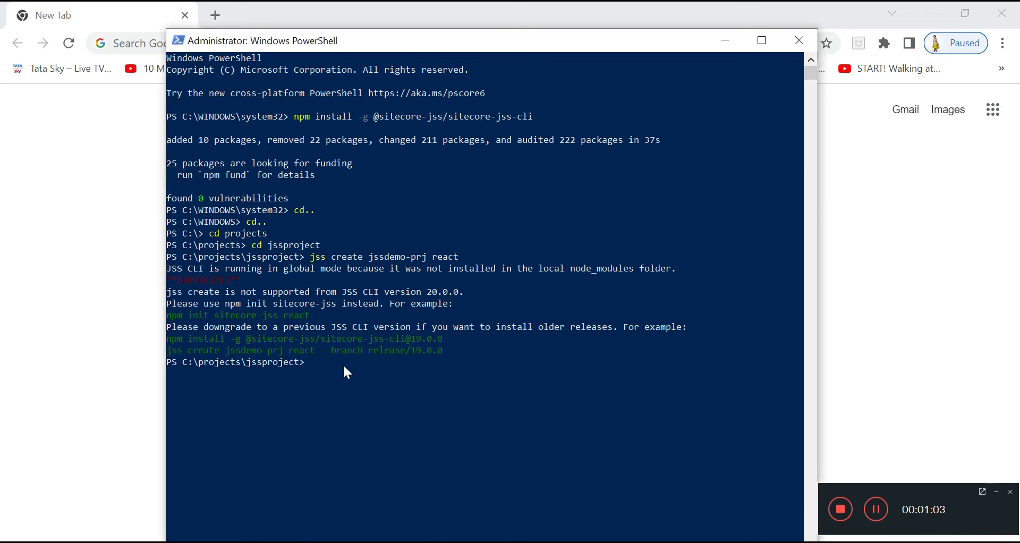
pyautogui.write('np')
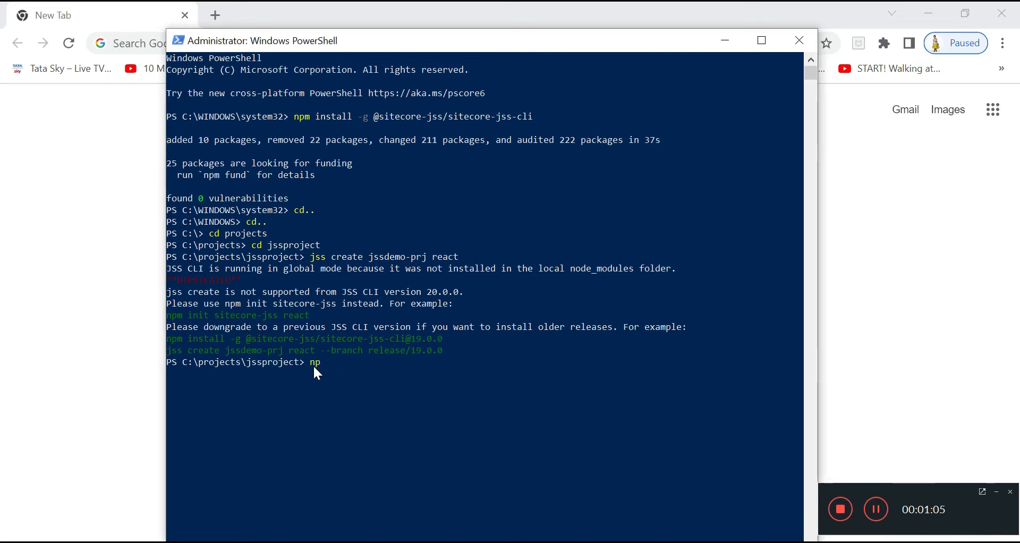
pyautogui.write('m')
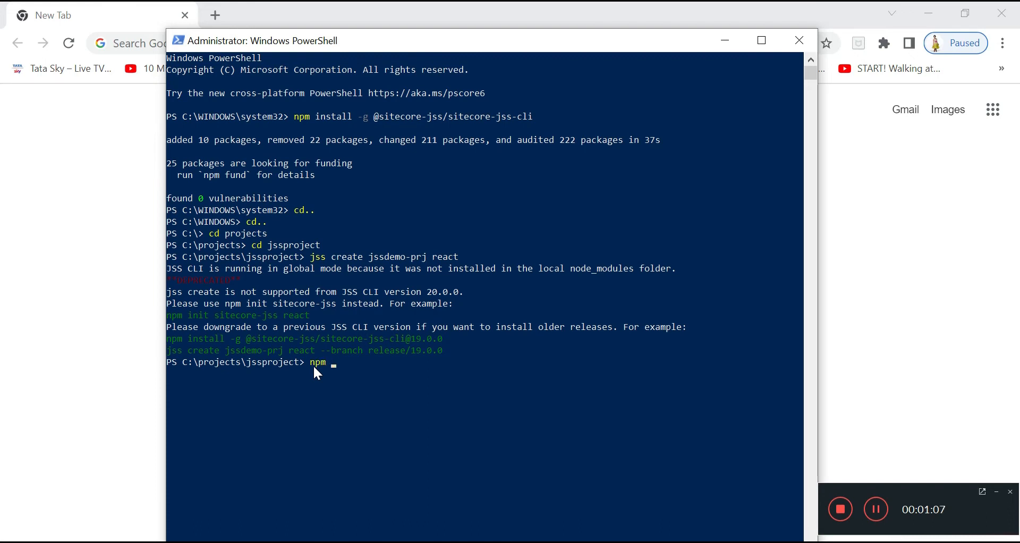
pyautogui.write('init sit')
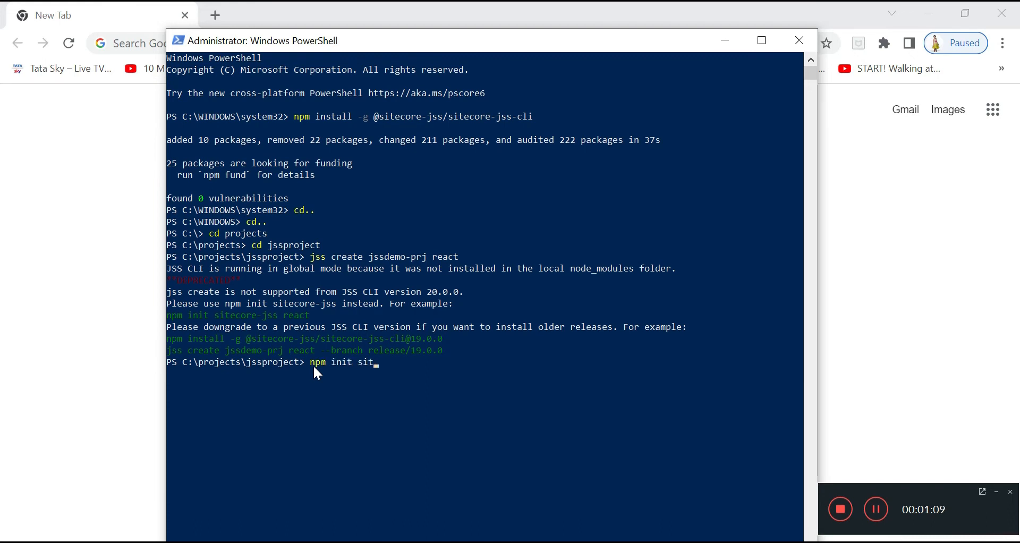
pyautogui.write('ecore jss')
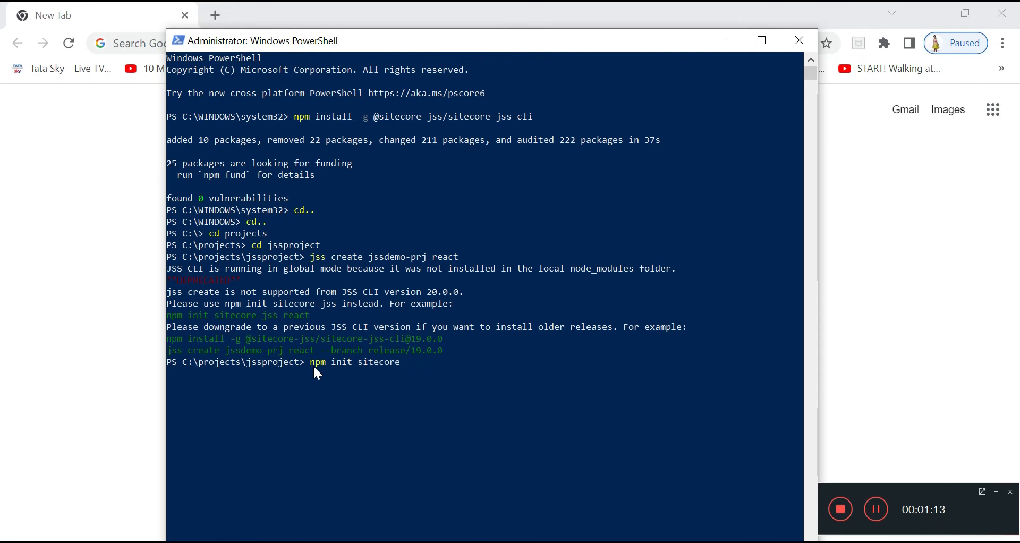
pyautogui.write('-jss')
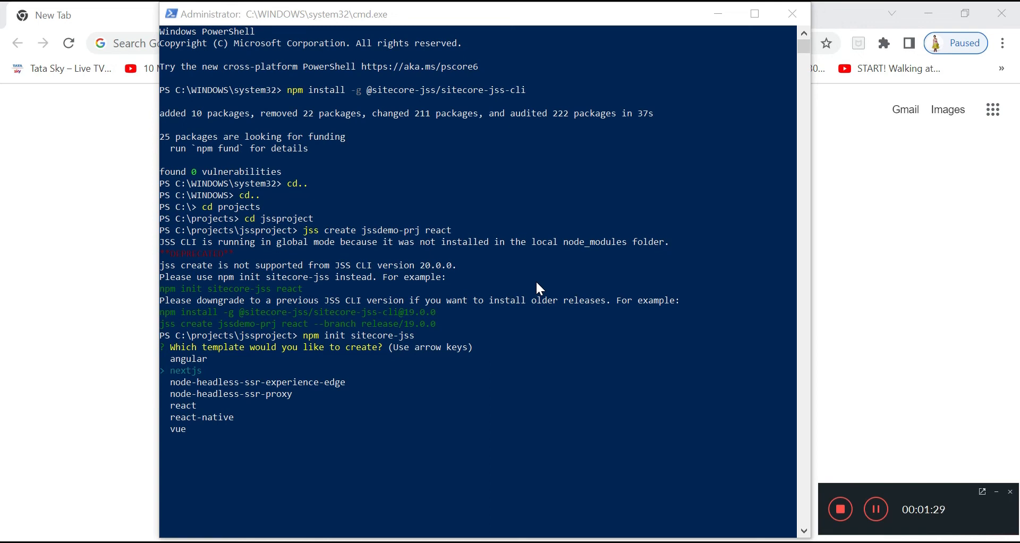
pyautogui.moveTo(199, 383)
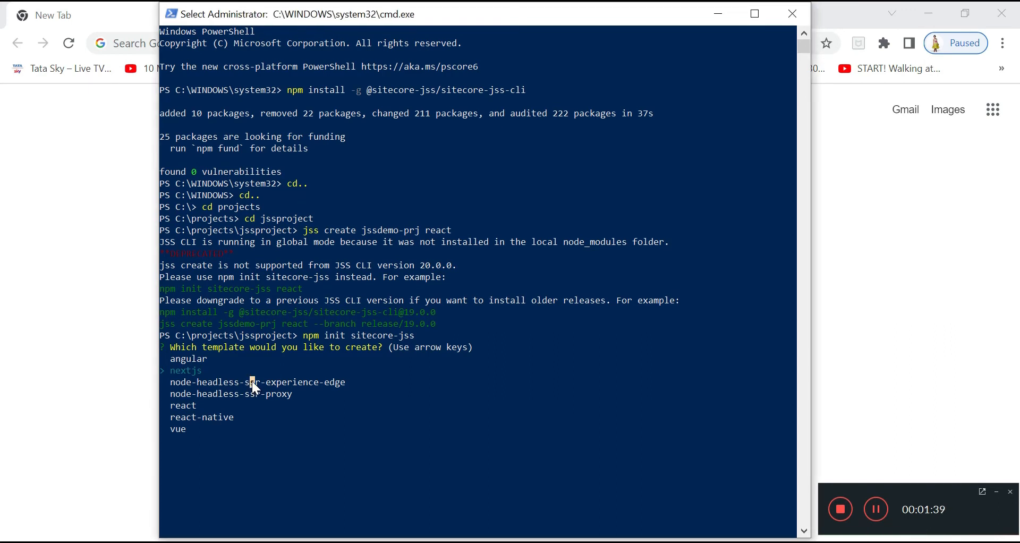
# Choose react as the template for the new Sitecore JSS app.
pyautogui.press('down')
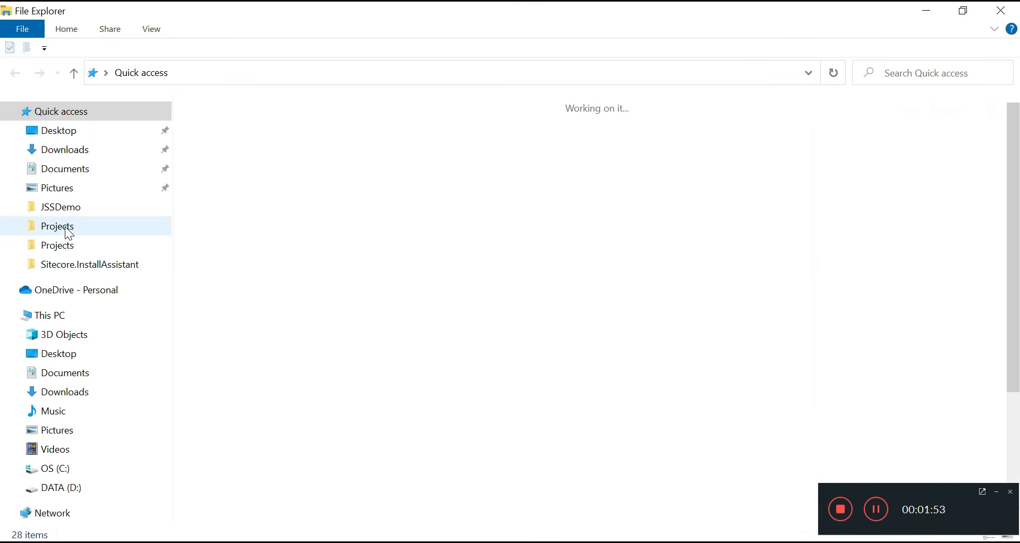
# Browse into C:\Projects\JSSProject from Quick access to see the project folders.
pyautogui.doubleClick(57, 225)
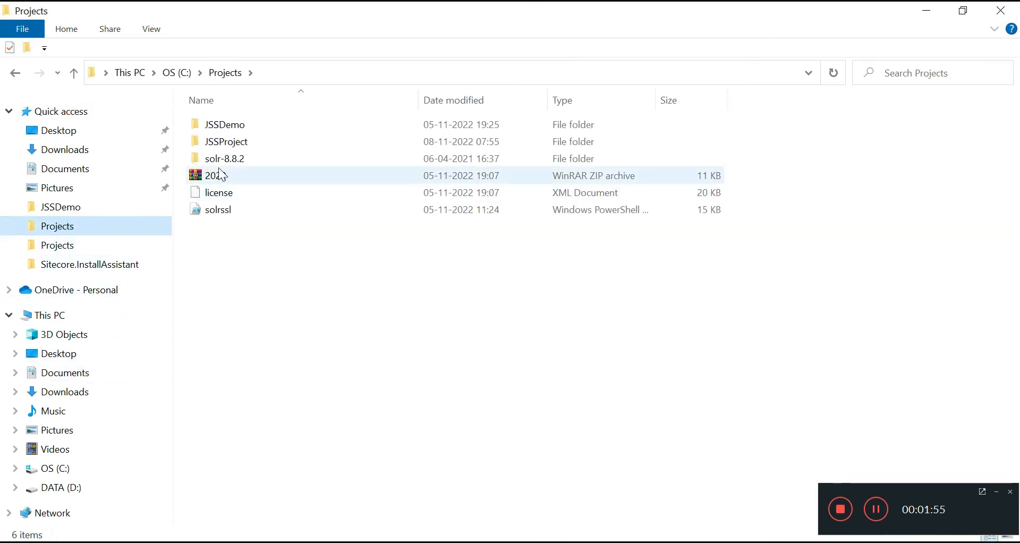
pyautogui.doubleClick(225, 141)
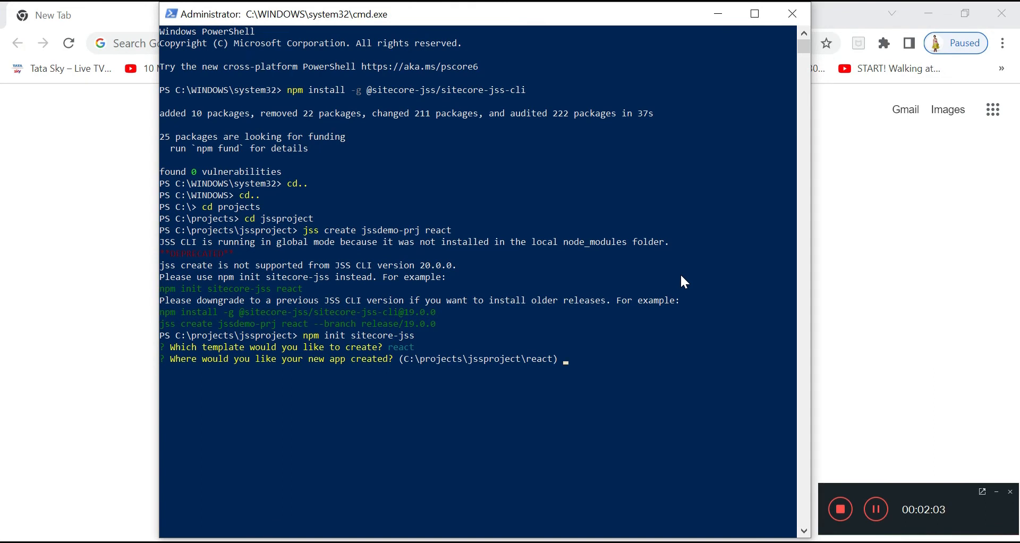
pyautogui.moveTo(651, 322)
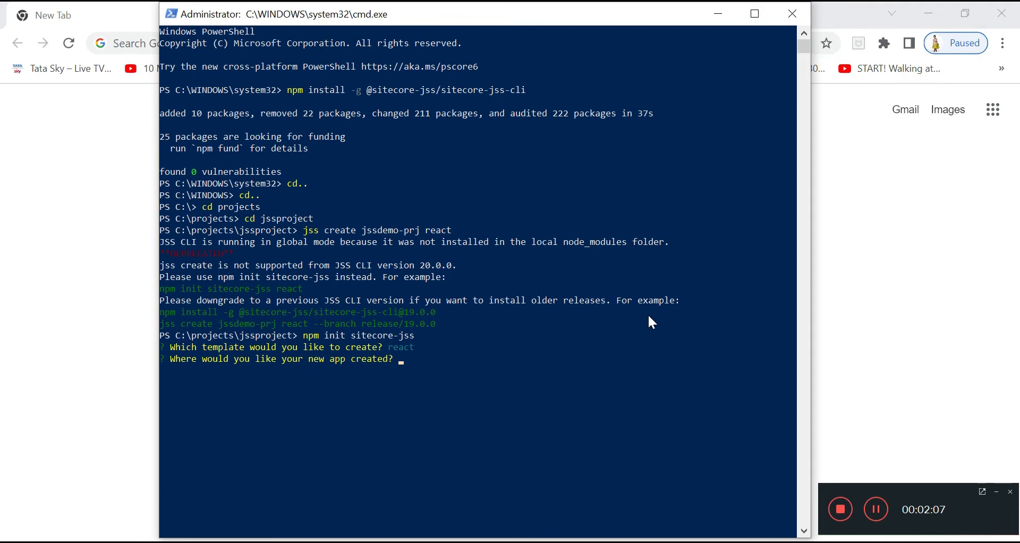
# Set the app location to C:\Projects\jssProject and begin naming the app jssdemo.
pyautogui.write('C')
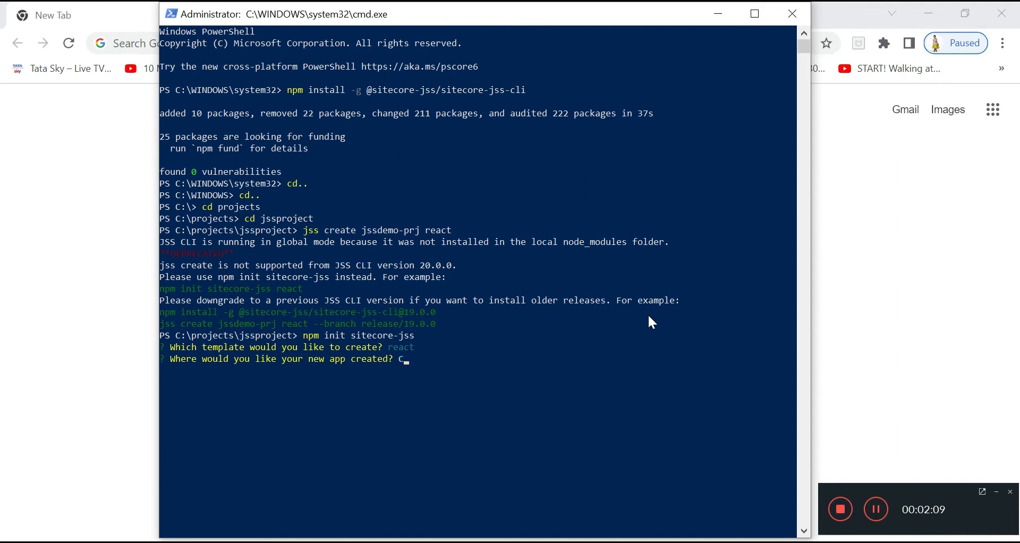
pyautogui.write(':')
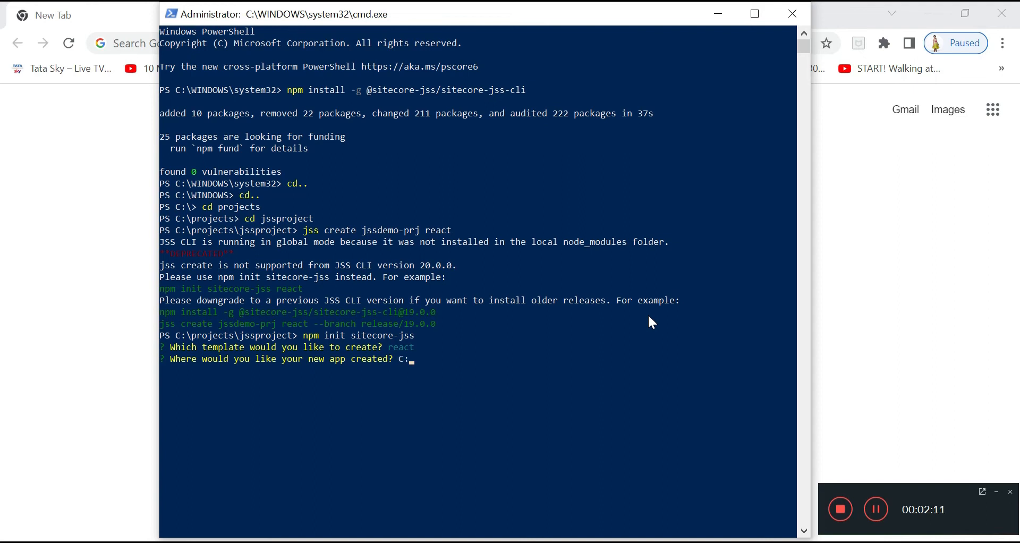
pyautogui.write('Pro')
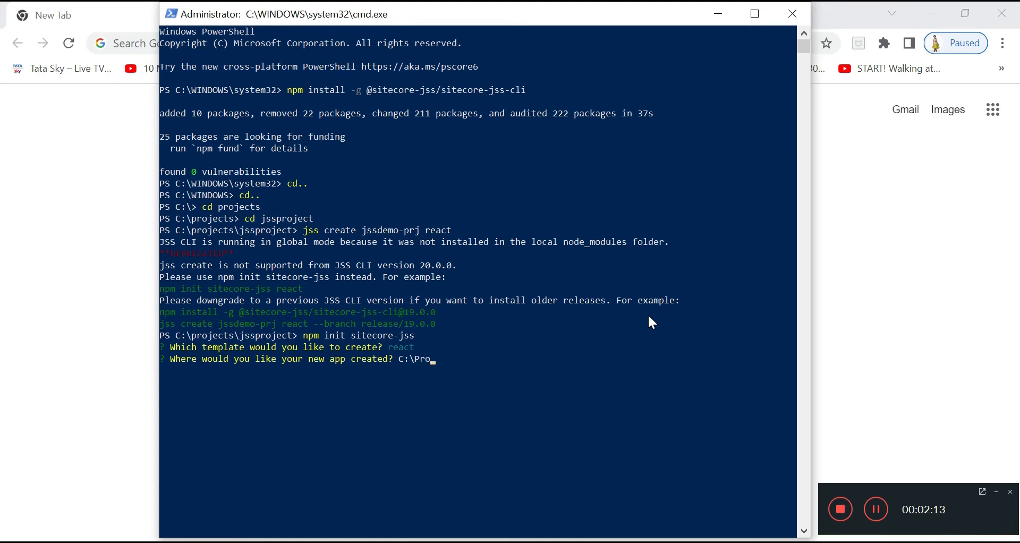
pyautogui.write('jects\\')
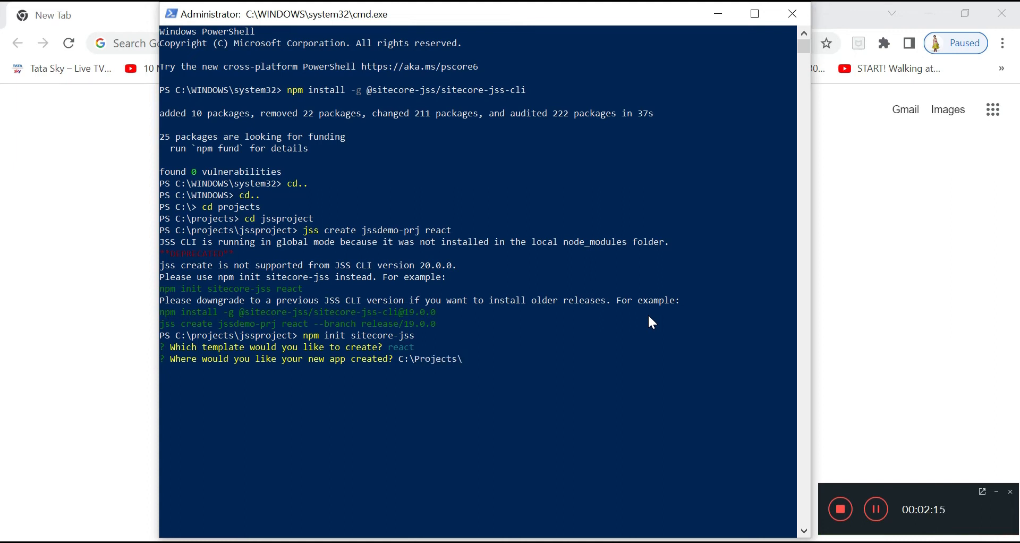
pyautogui.write('jssProject')
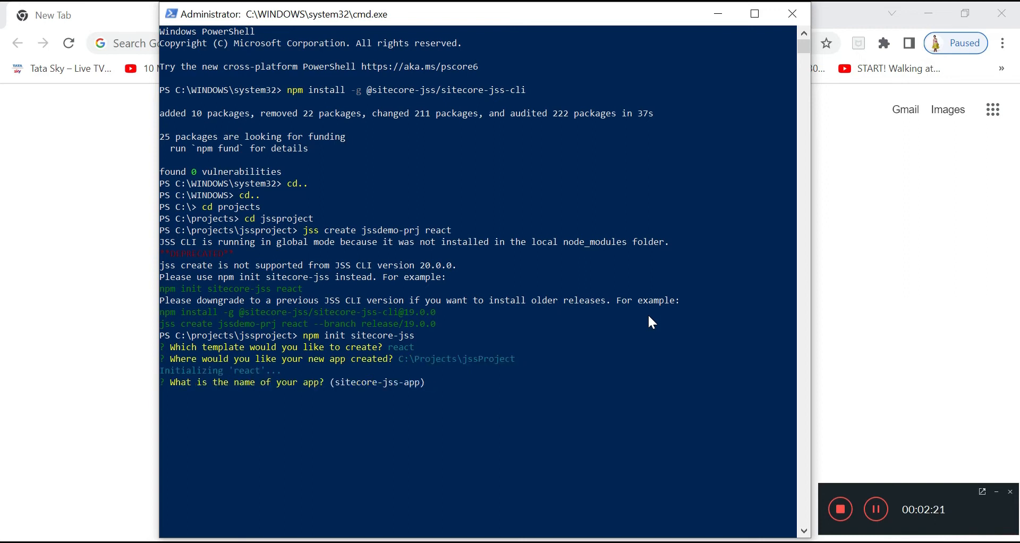
pyautogui.write('jssdemo')
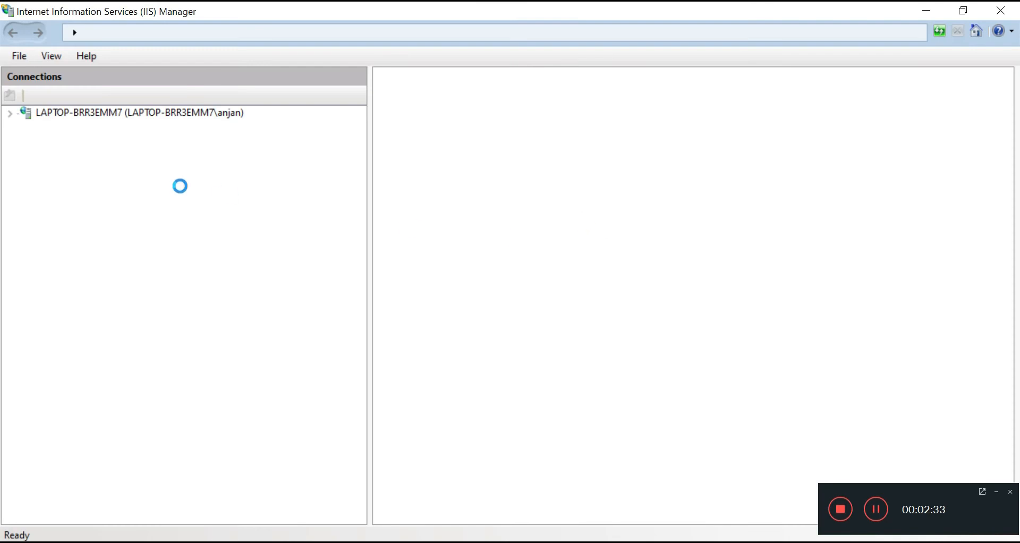
# View the https binding host name of the scjsssc.dev.local site under the local server's Sites.
pyautogui.click(138, 113)
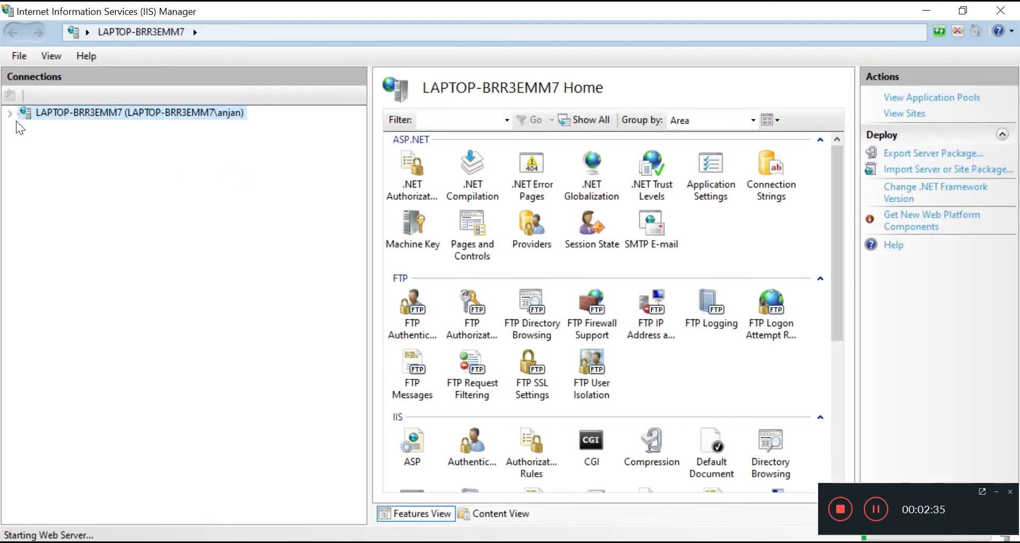
pyautogui.click(10, 112)
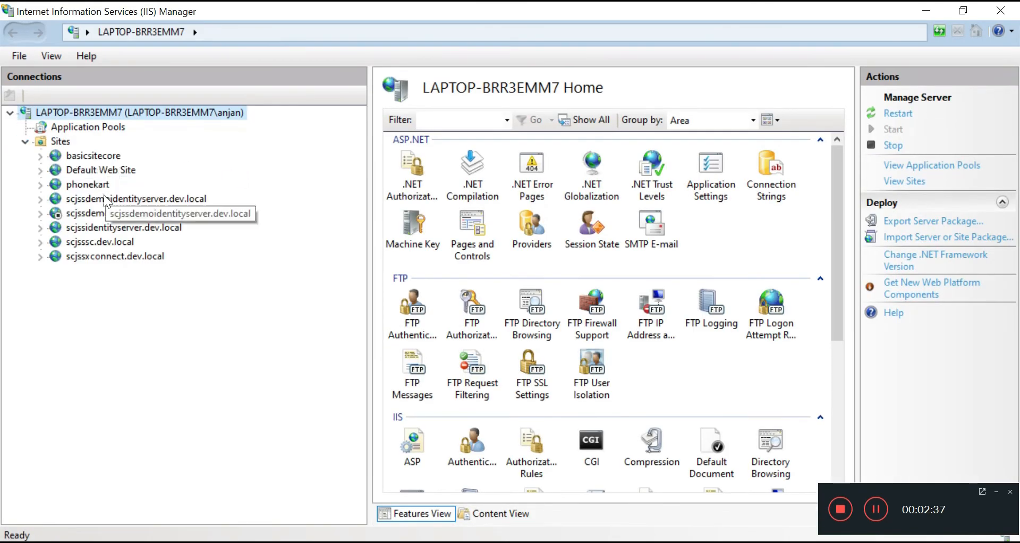
pyautogui.click(100, 241)
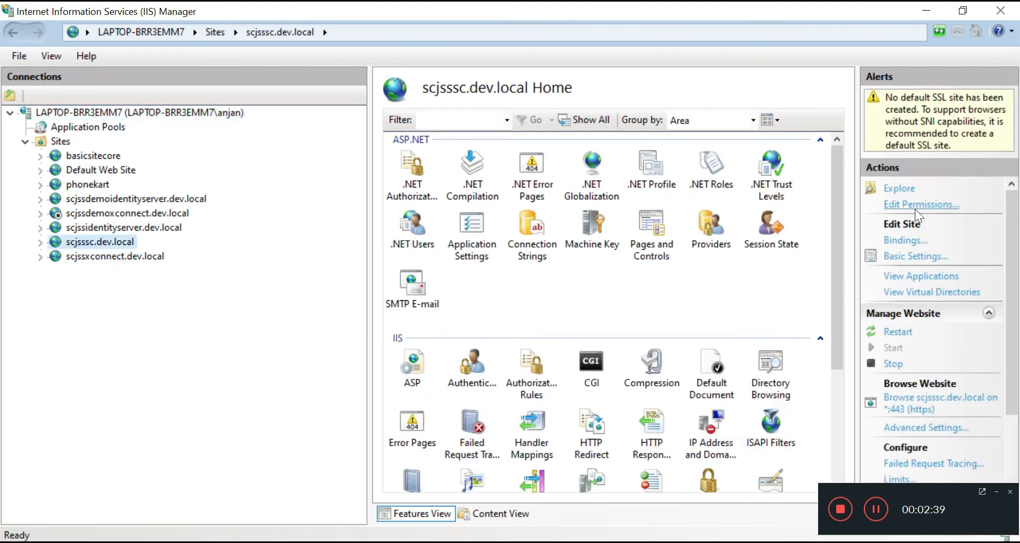
pyautogui.click(905, 239)
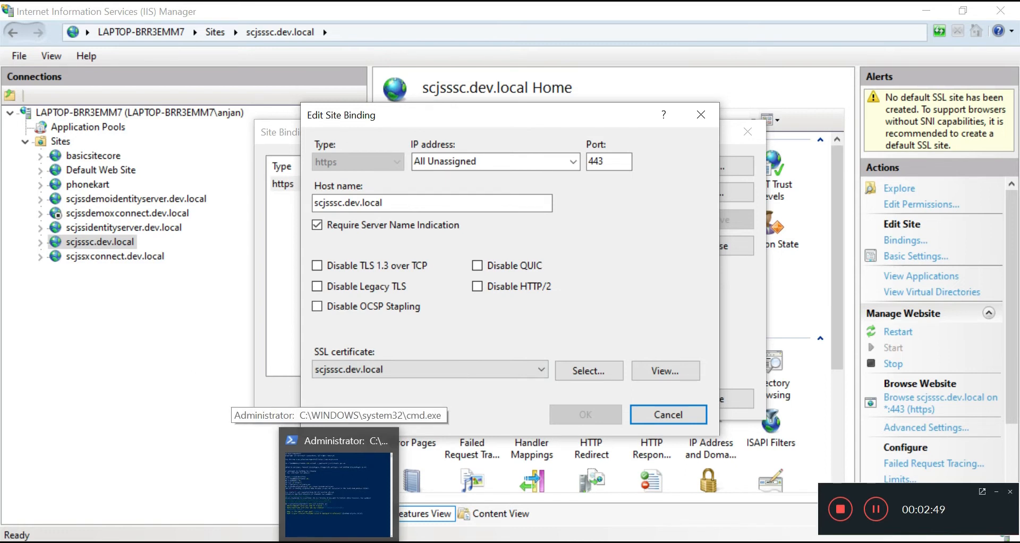
pyautogui.click(337, 439)
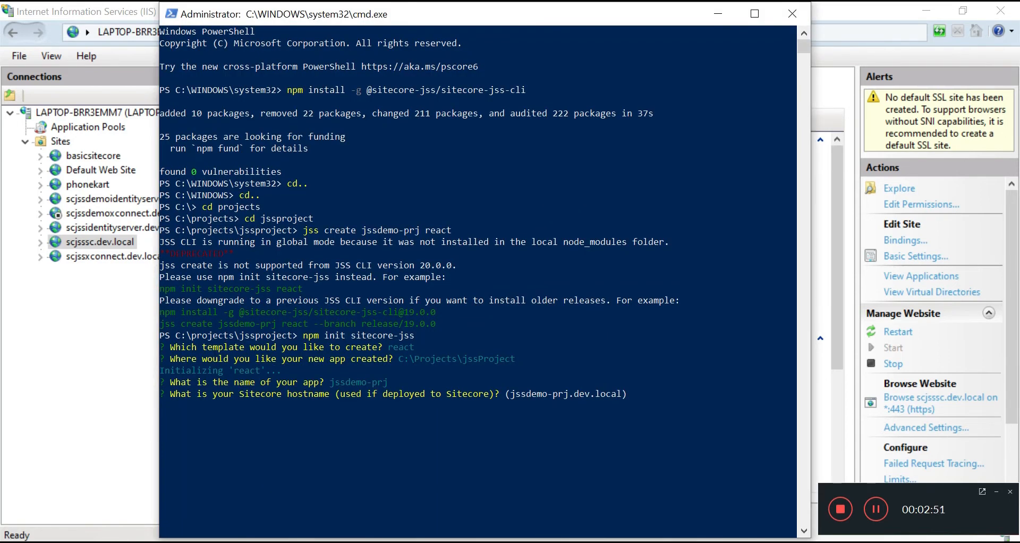
# Answer the Sitecore hostname prompt with scjsssc.dev.local and let the package install run in the maximised console.
pyautogui.write('scjsssc')
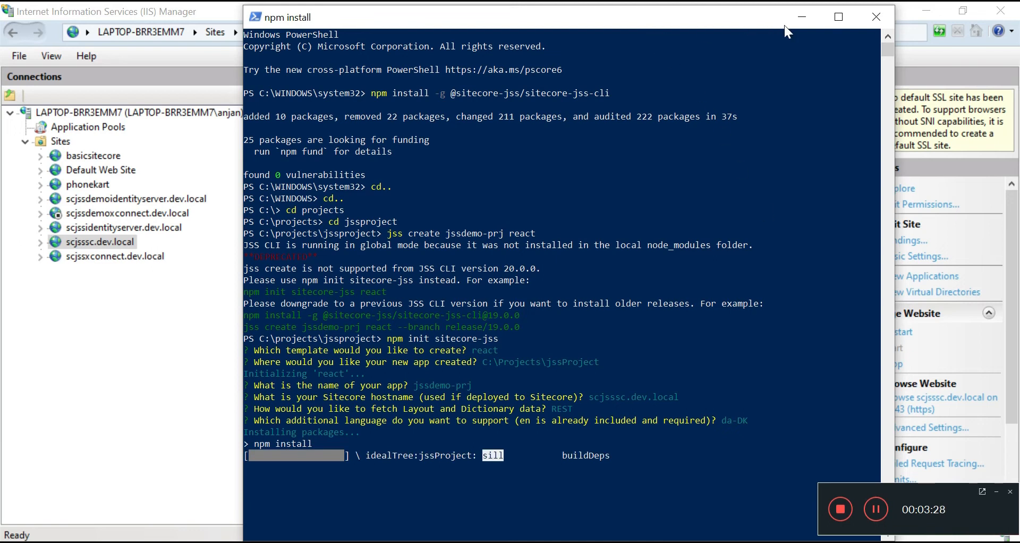
pyautogui.click(838, 16)
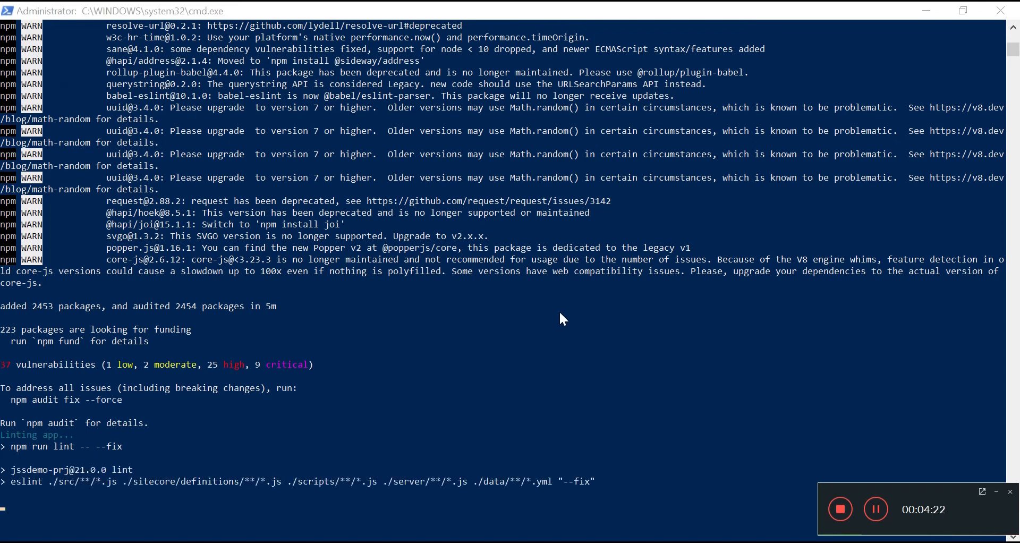
pyautogui.scroll(-3)
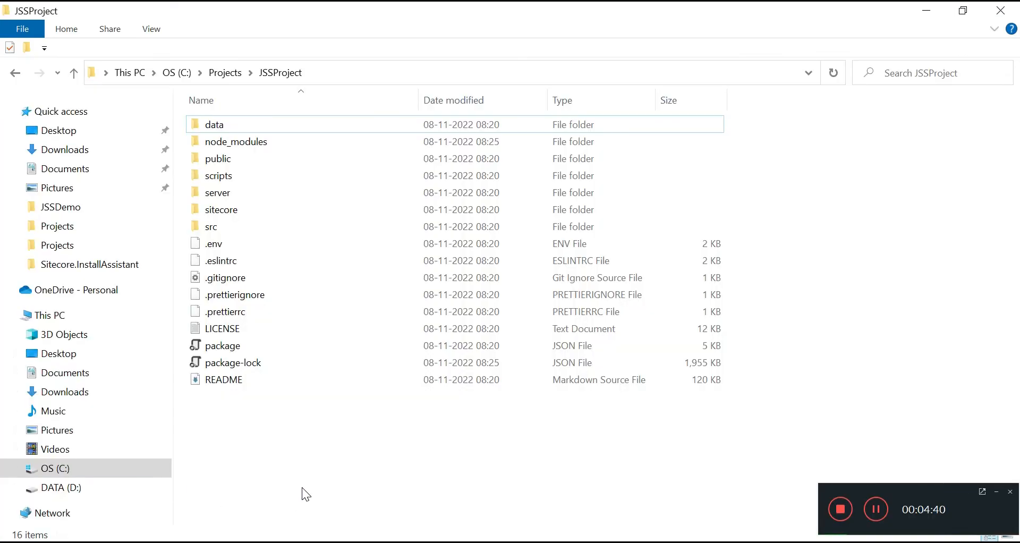
# Reopen C:\Projects\JSSProject to confirm the scaffolded data, src and sitecore folders exist.
pyautogui.click(224, 72)
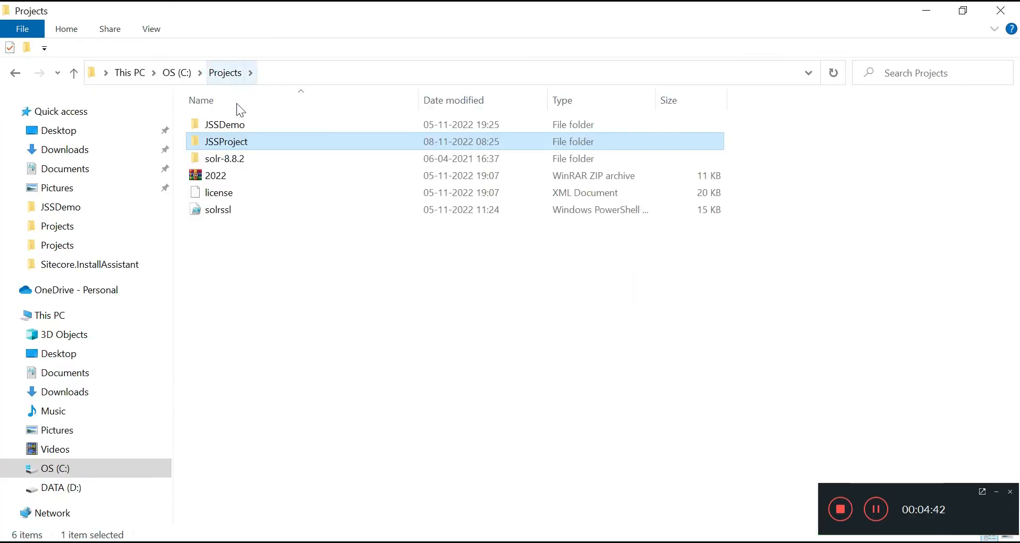
pyautogui.doubleClick(225, 141)
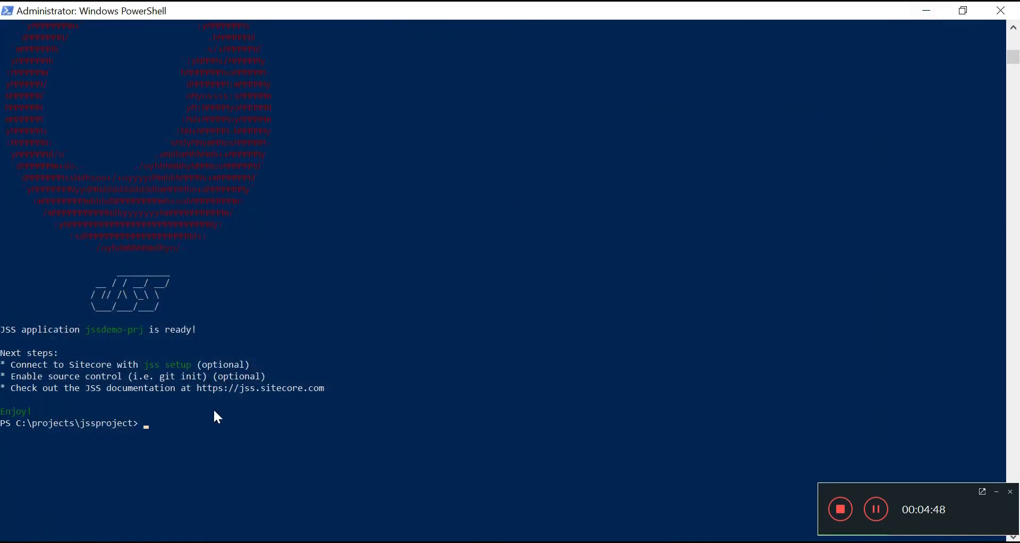
# Launch jssdemo-prj with jss start, which fails with ERR_OSSL_EVP_UNSUPPORTED under Node.js v17.
pyautogui.write('jss')
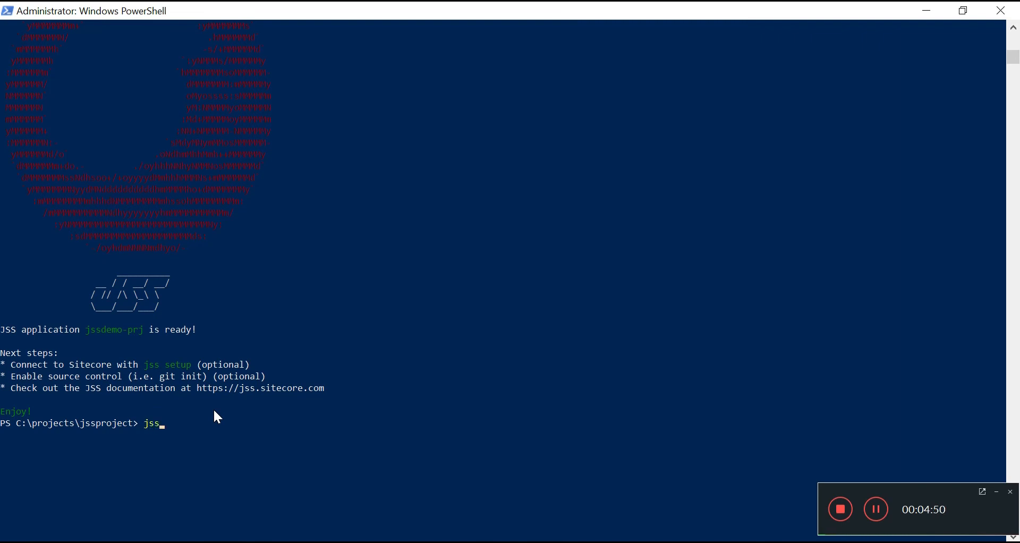
pyautogui.write('start')
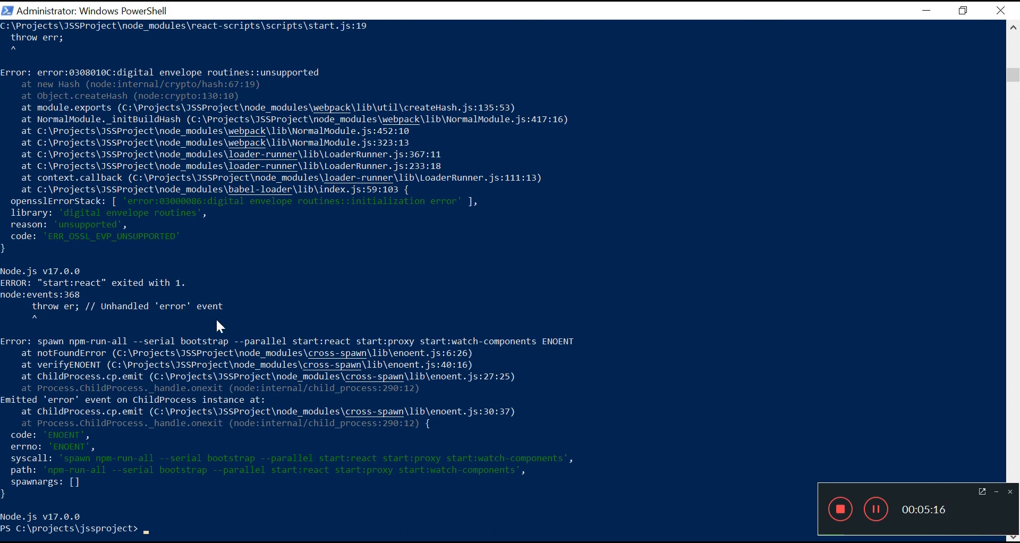
pyautogui.moveTo(108, 237)
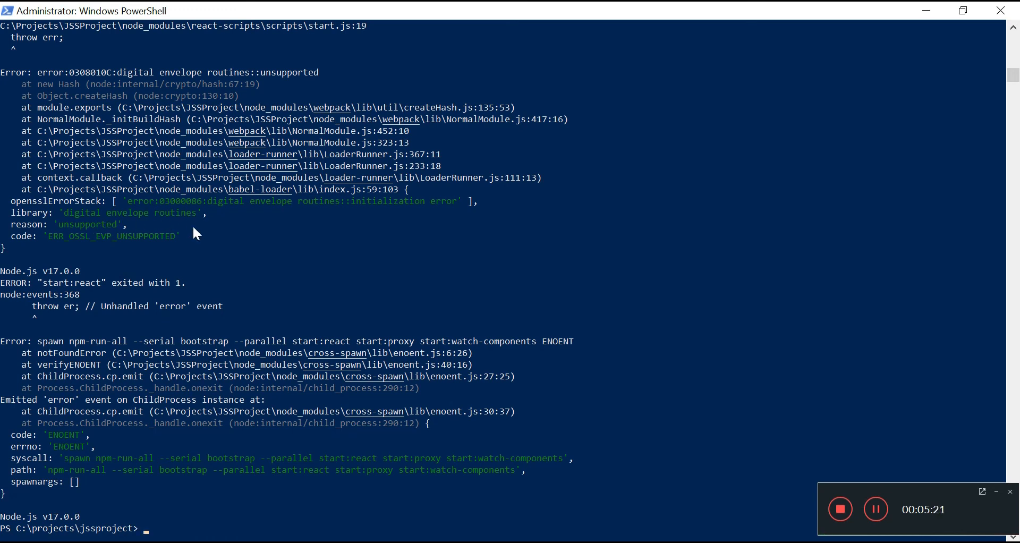
pyautogui.moveTo(751, 387)
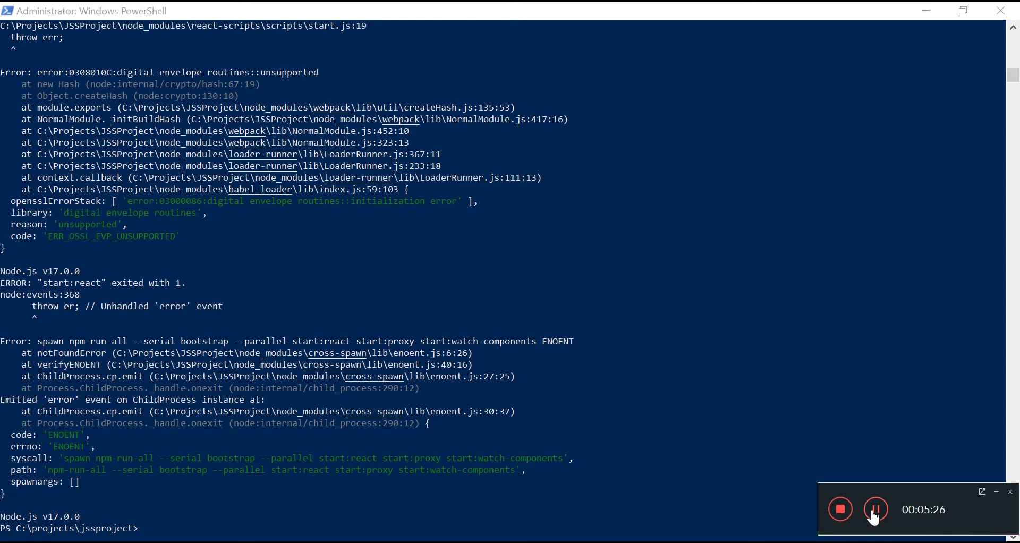
pyautogui.moveTo(179, 508)
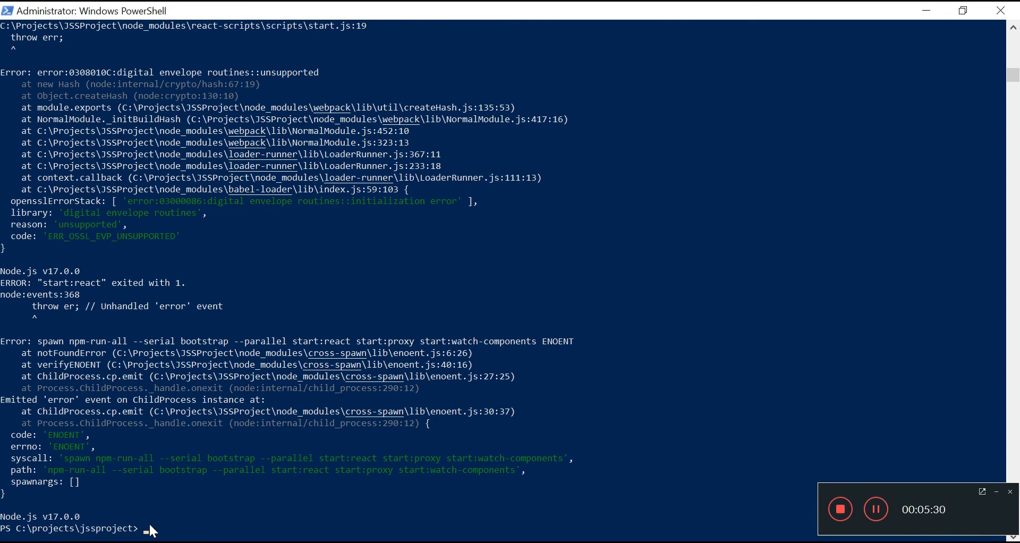
# Run jss start again so jssdemo-prj starts with the disconnected-mode proxy on port 3042.
pyautogui.write('js start')
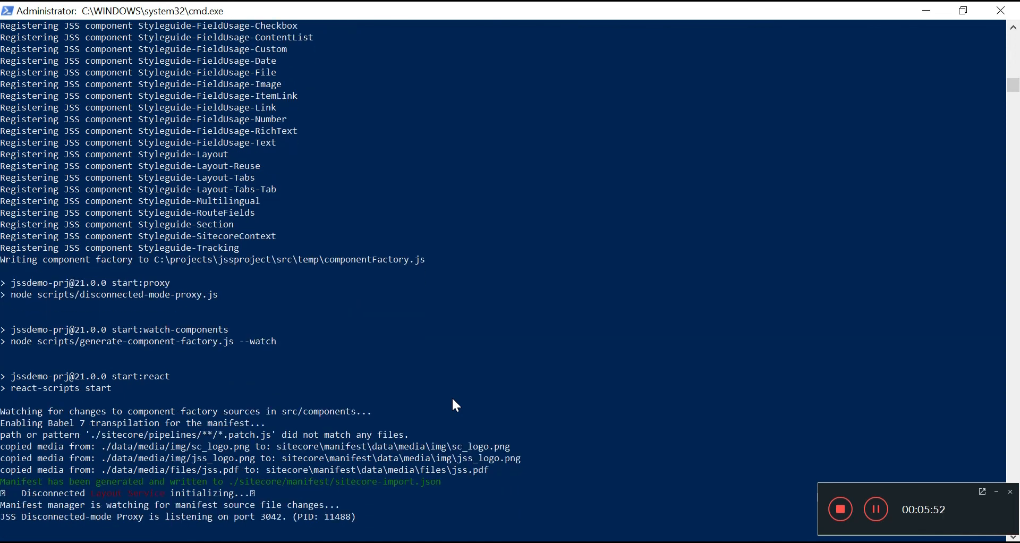
# Watch jss start register components and launch the disconnected-mode proxy on port 3042.
pyautogui.scroll(-3)
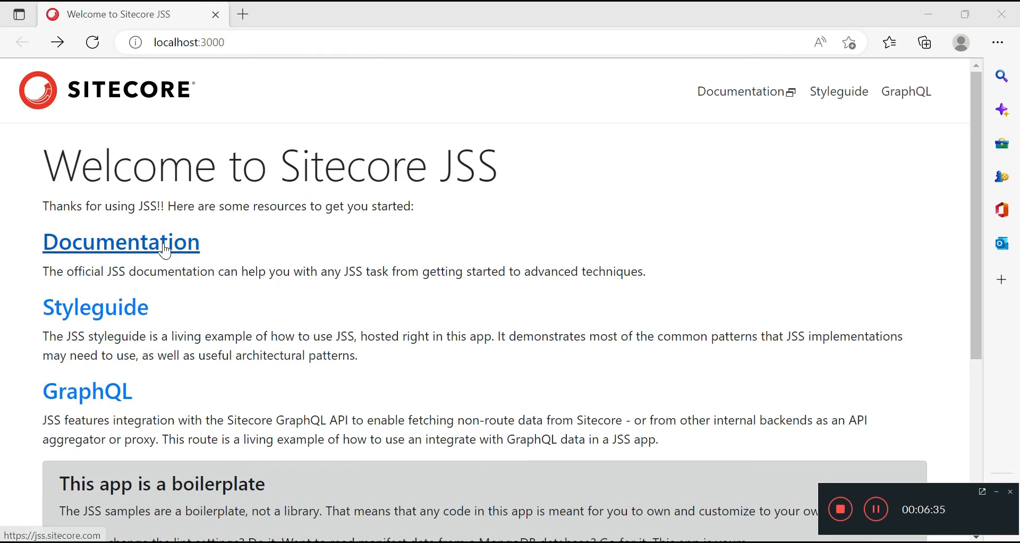
pyautogui.moveTo(86, 390)
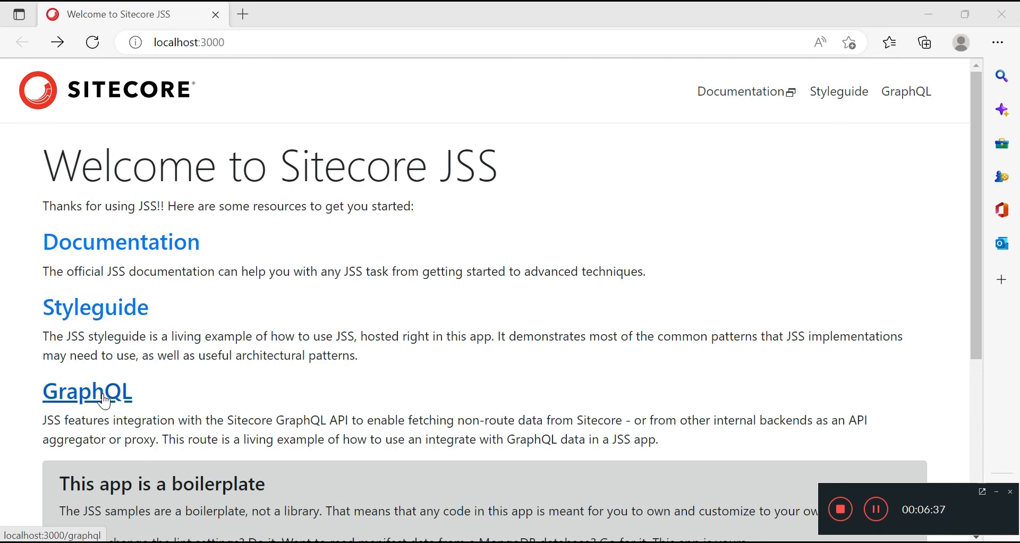
# Look over the Welcome to Sitecore JSS page served at localhost:3000.
pyautogui.scroll(-3)
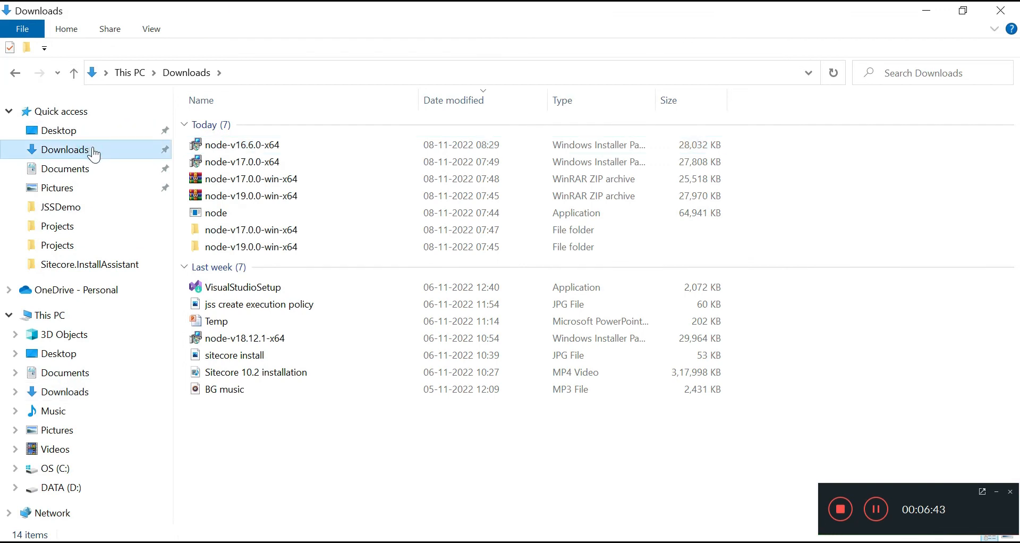
# Review the downloaded Node.js installers and switch to the Documents folder.
pyautogui.click(64, 168)
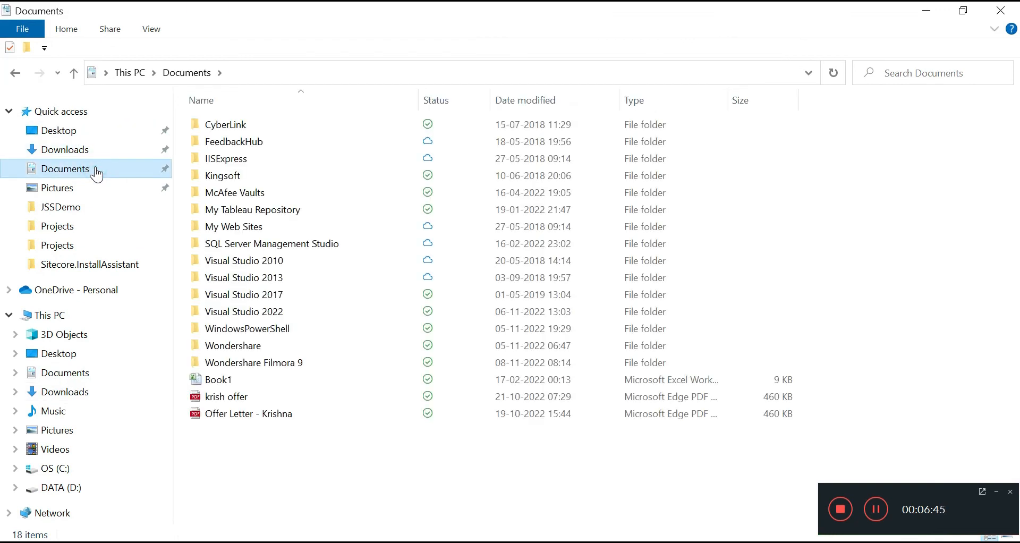